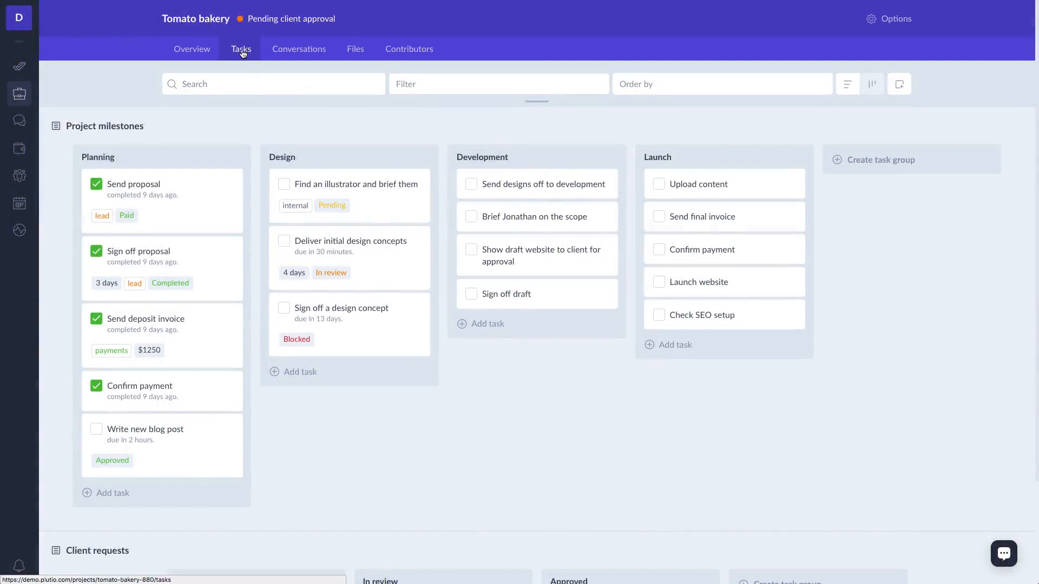
pyautogui.moveTo(145, 225)
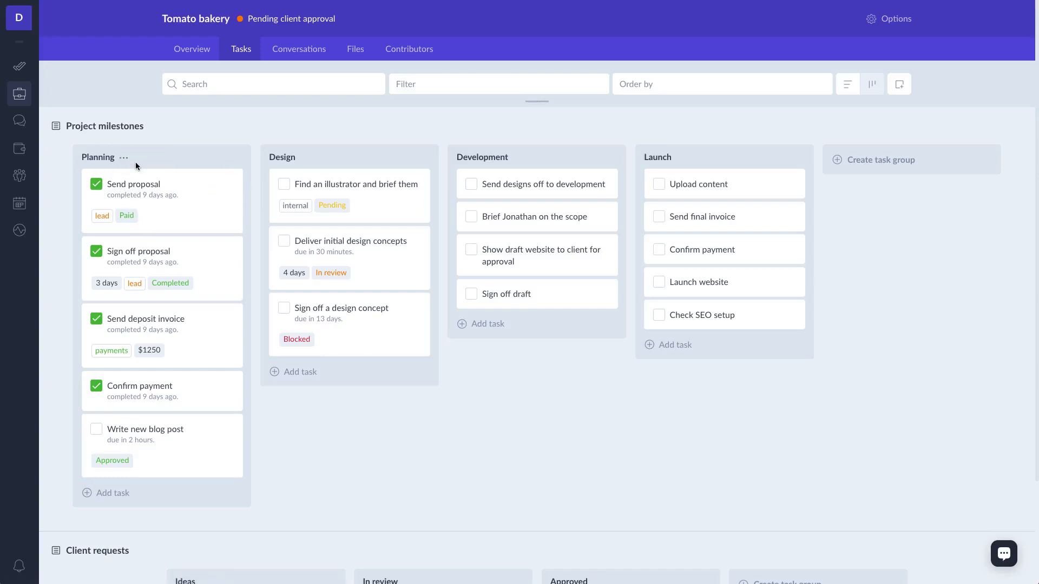
pyautogui.moveTo(505, 161)
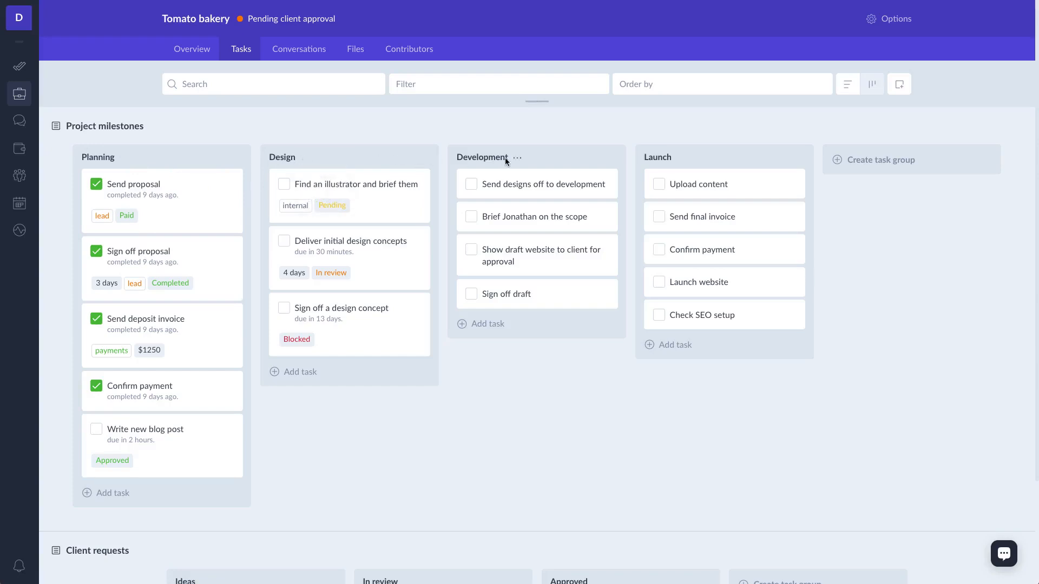
pyautogui.moveTo(262, 157)
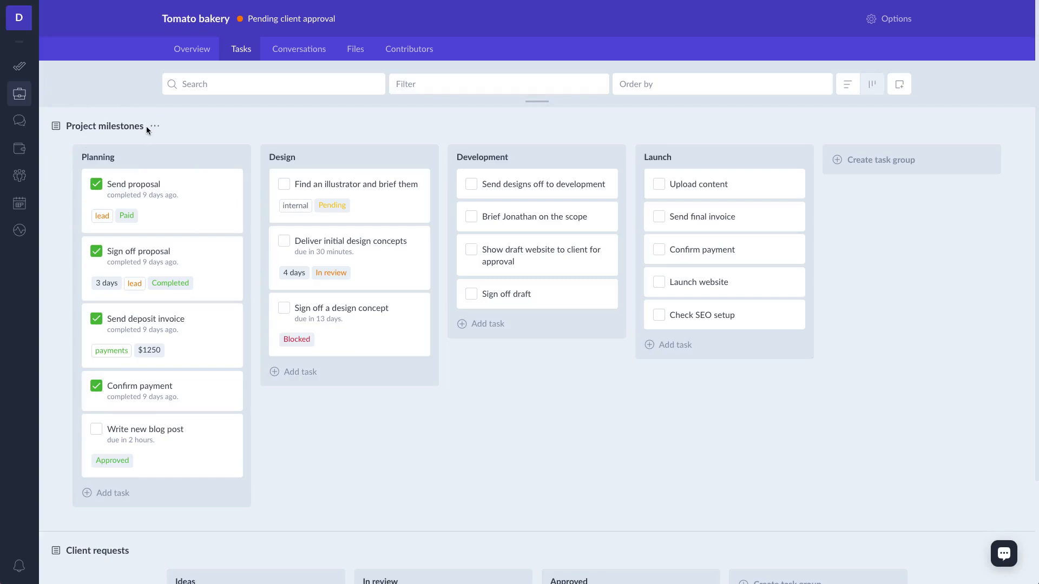
# Add a new 'Follow up' task group at the end of the Project milestones board
pyautogui.click(154, 125)
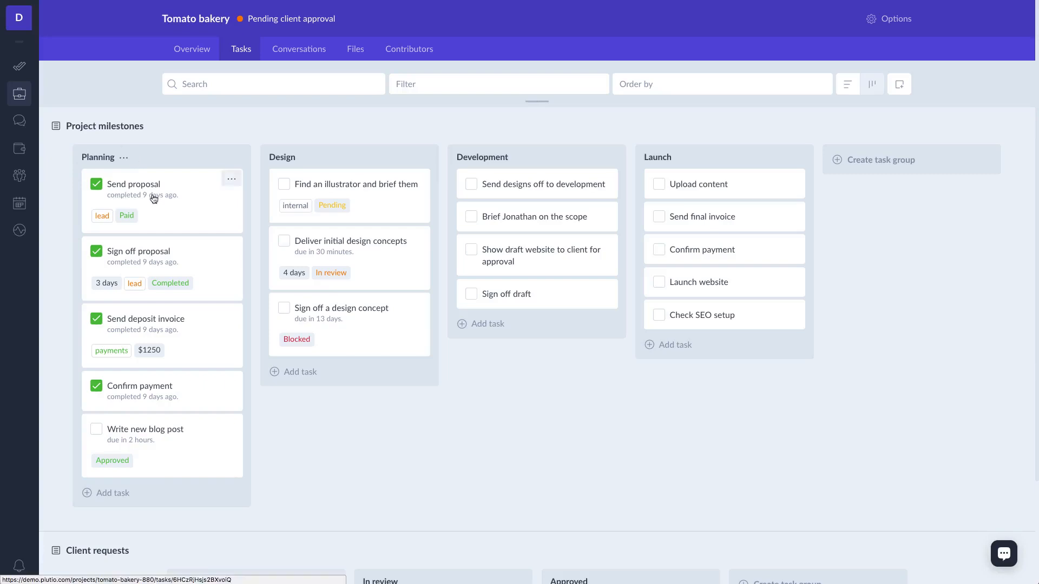
pyautogui.click(678, 157)
pyautogui.write('Follow up')
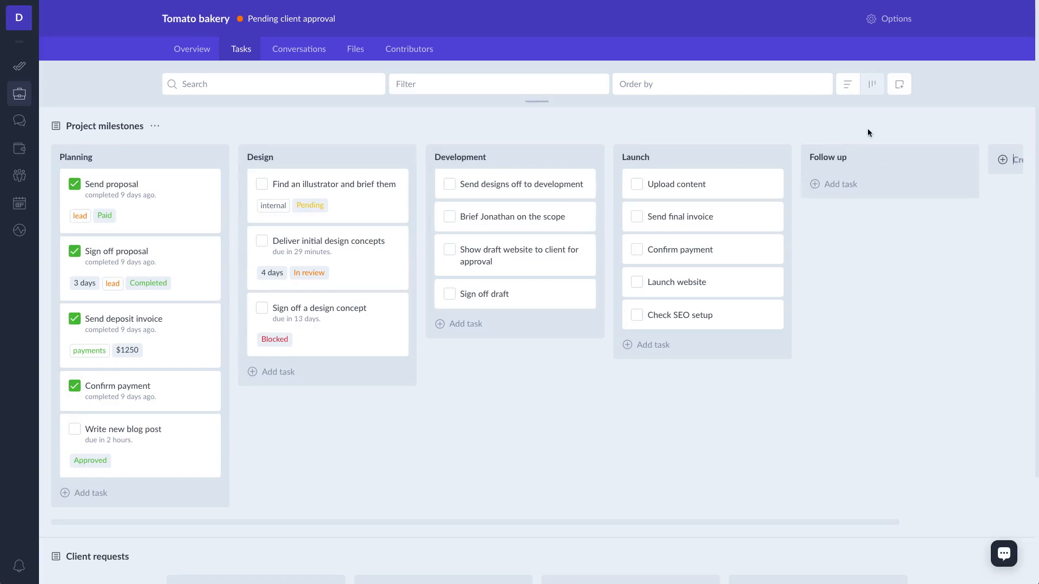
pyautogui.moveTo(899, 84)
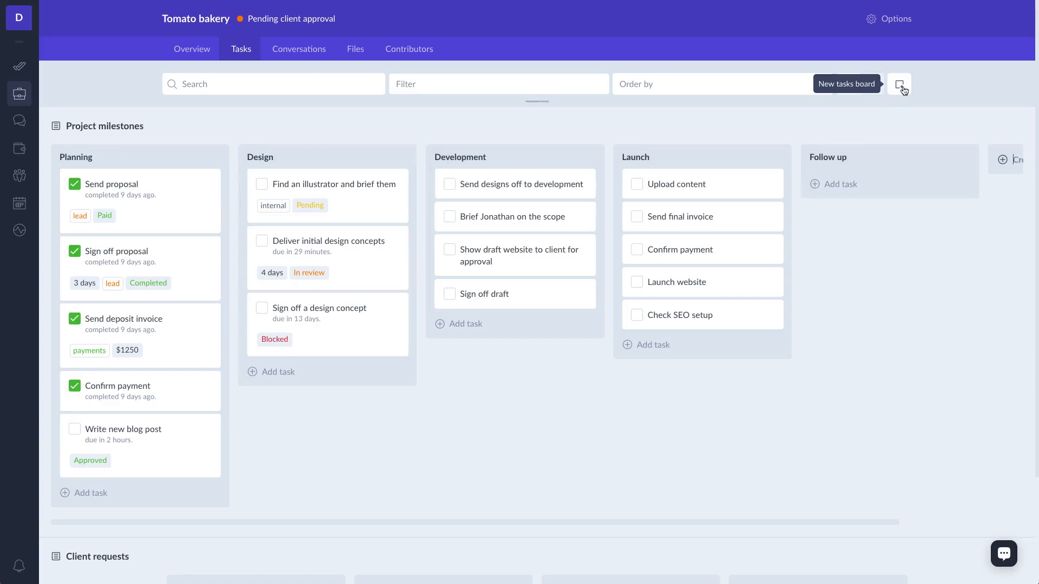
pyautogui.scroll(-3)
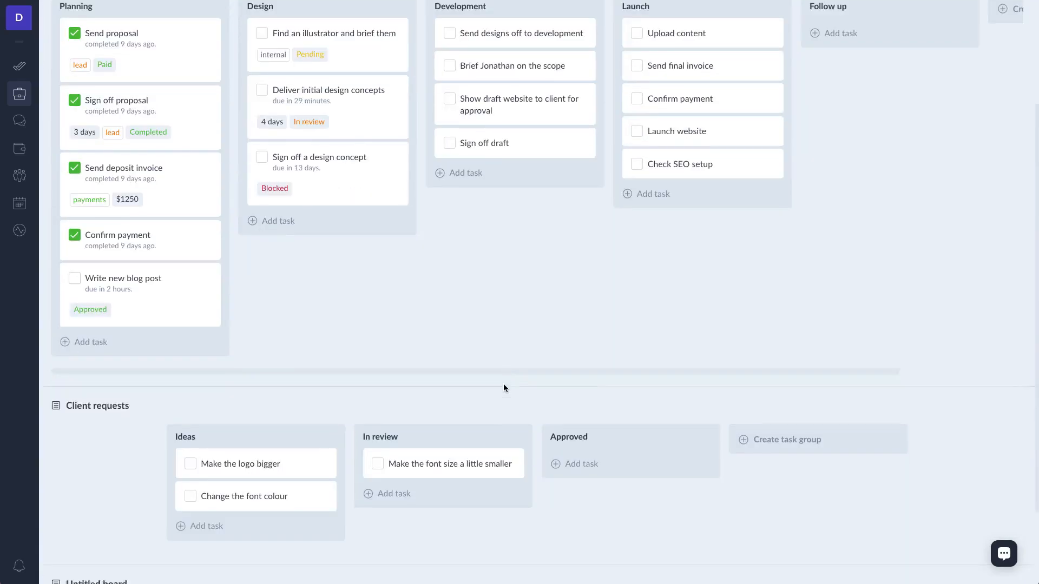
pyautogui.scroll(-3)
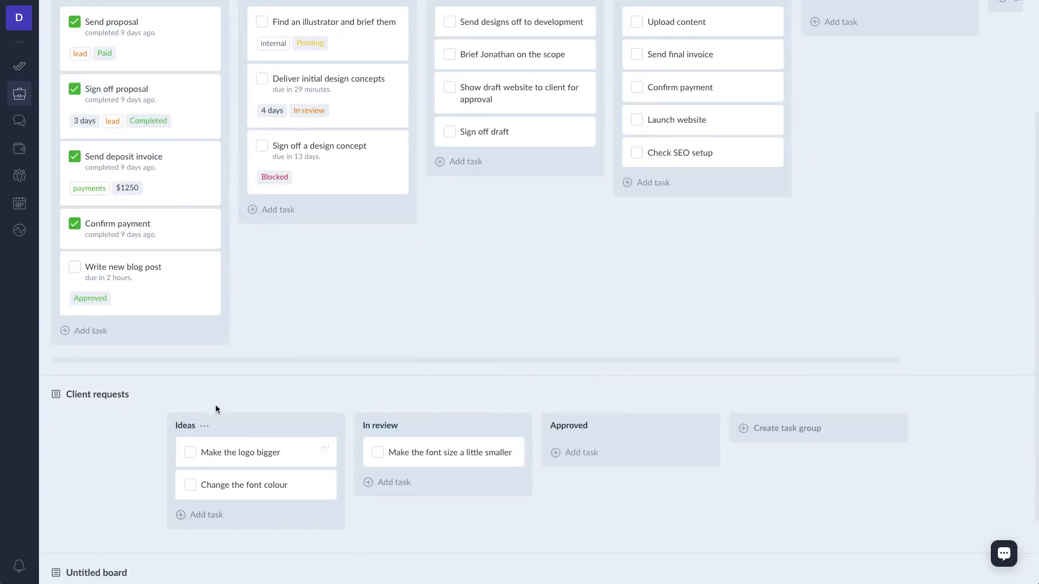
pyautogui.moveTo(129, 395)
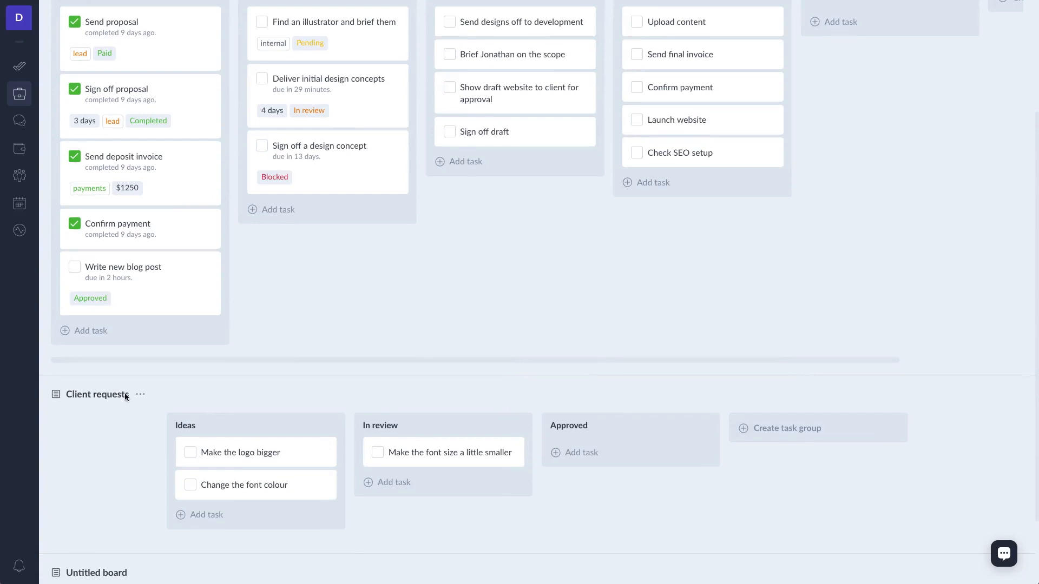
pyautogui.moveTo(206, 515)
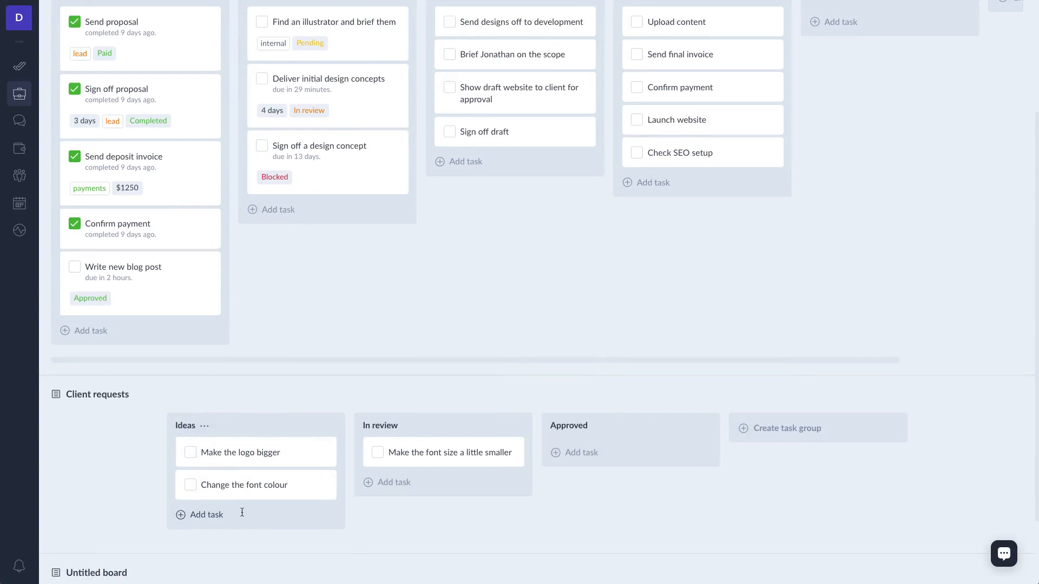
pyautogui.moveTo(299, 471)
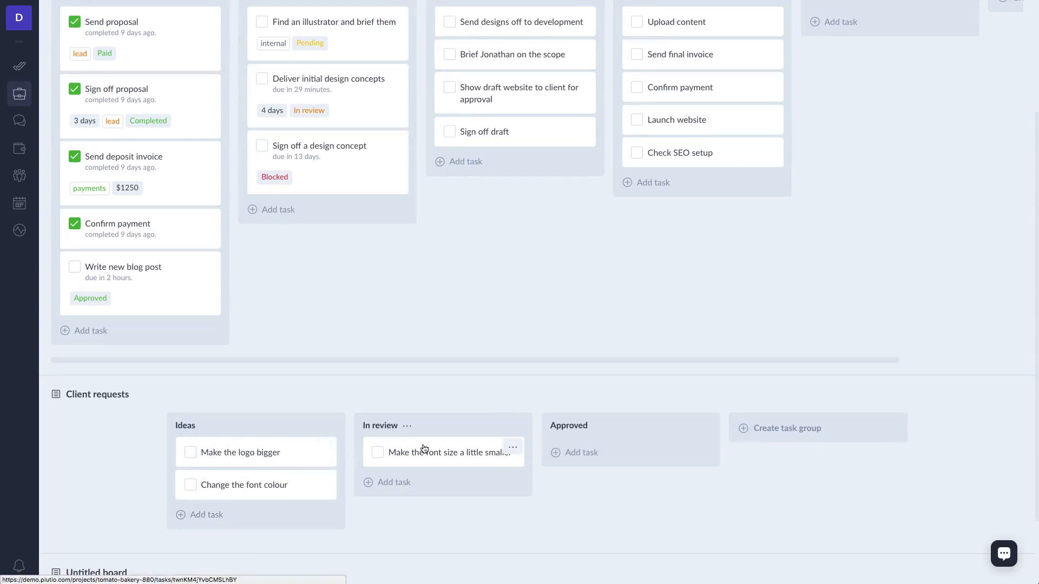
pyautogui.moveTo(544, 377)
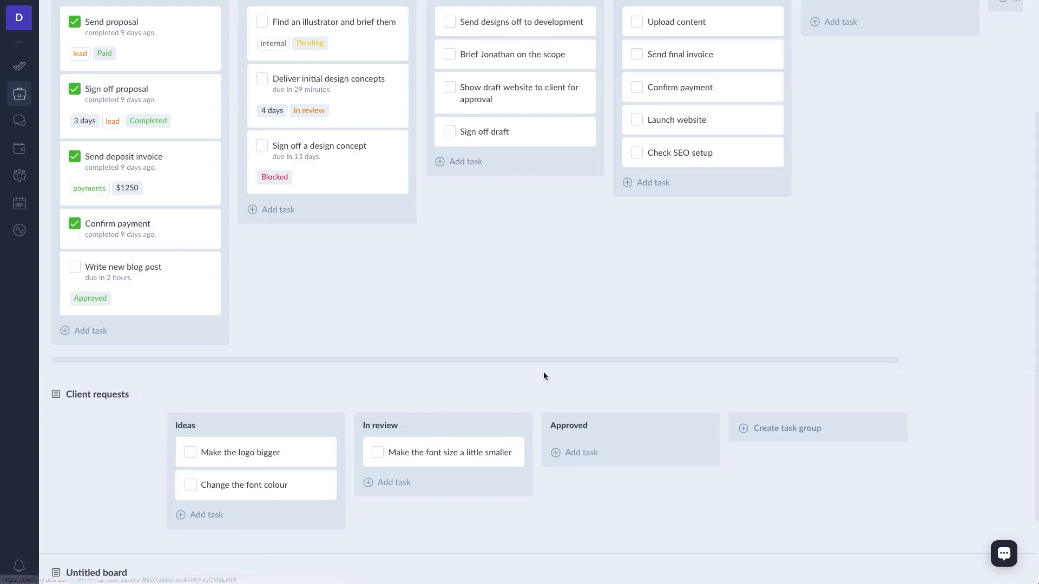
pyautogui.moveTo(536, 403)
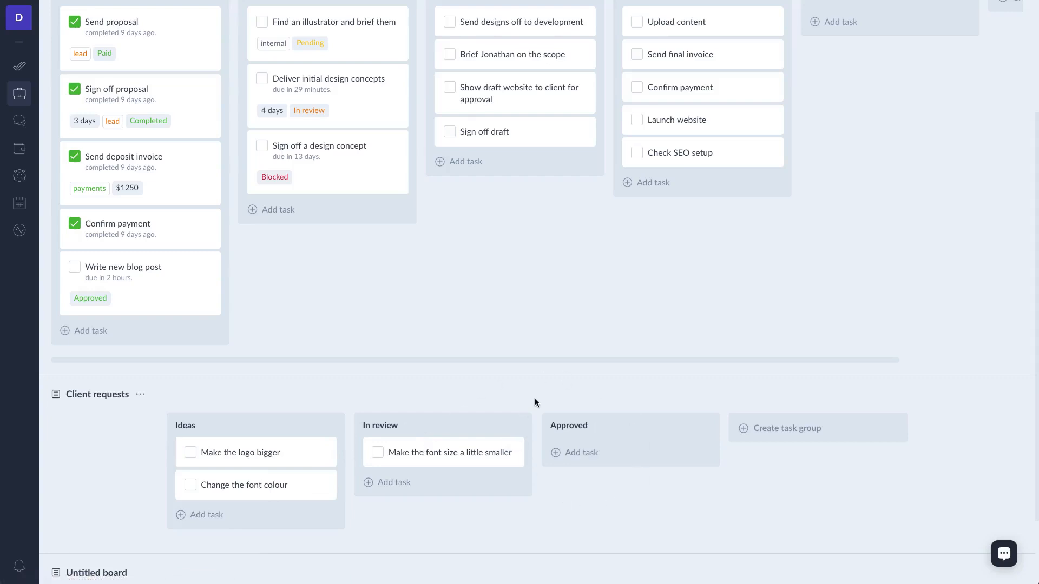